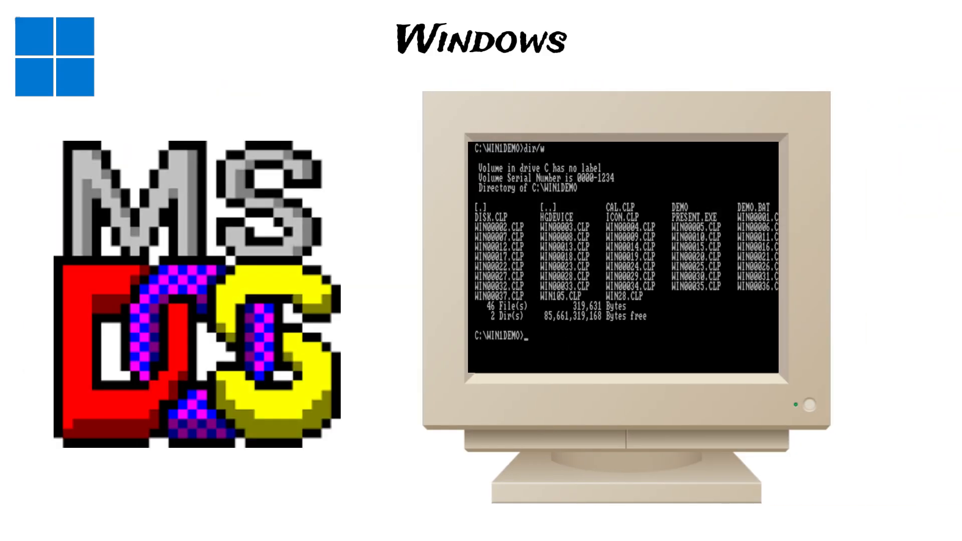
type("dem")
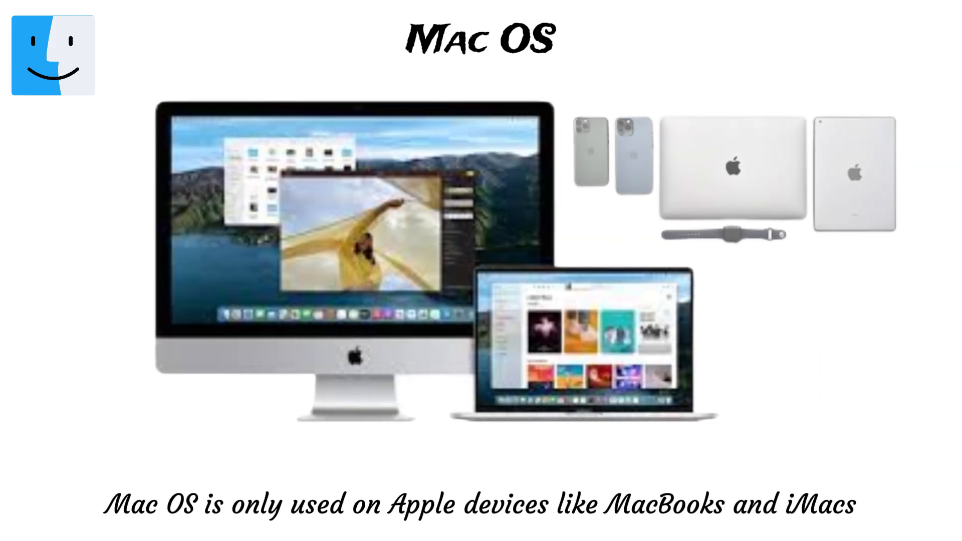
key("Right")
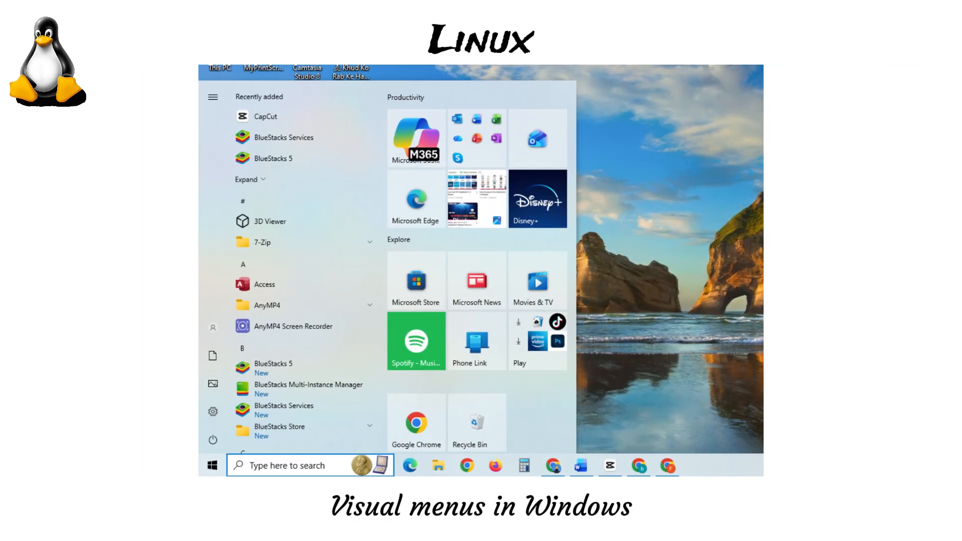
key("Right")
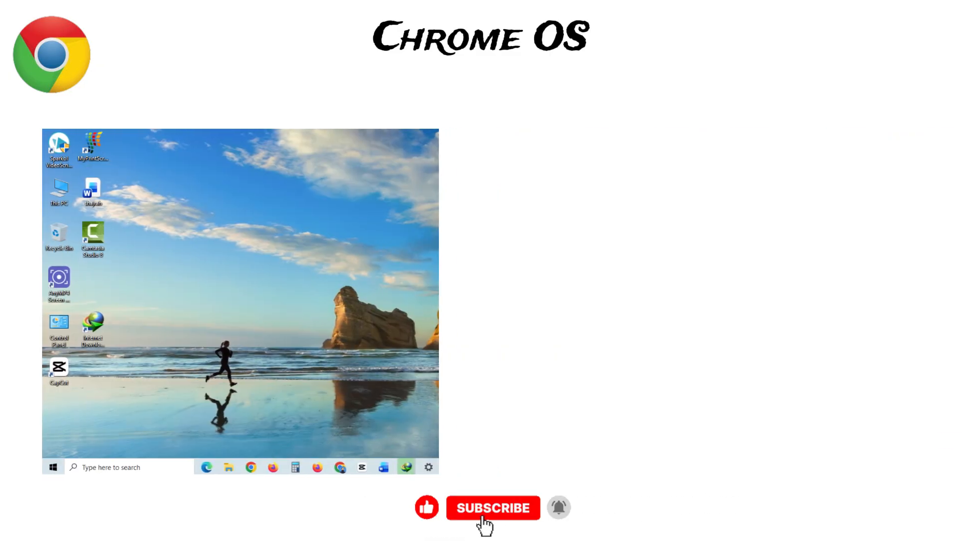
left_click(493, 508)
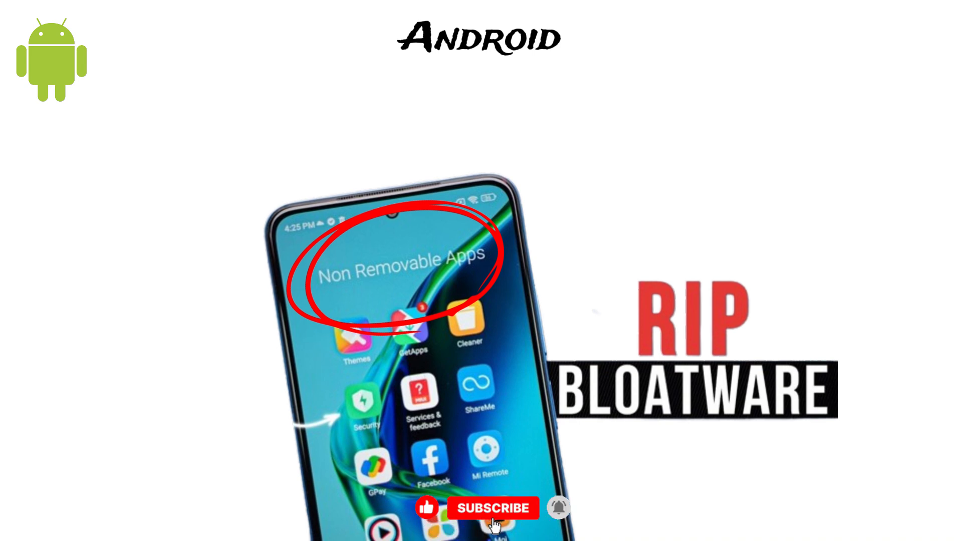
left_click(493, 508)
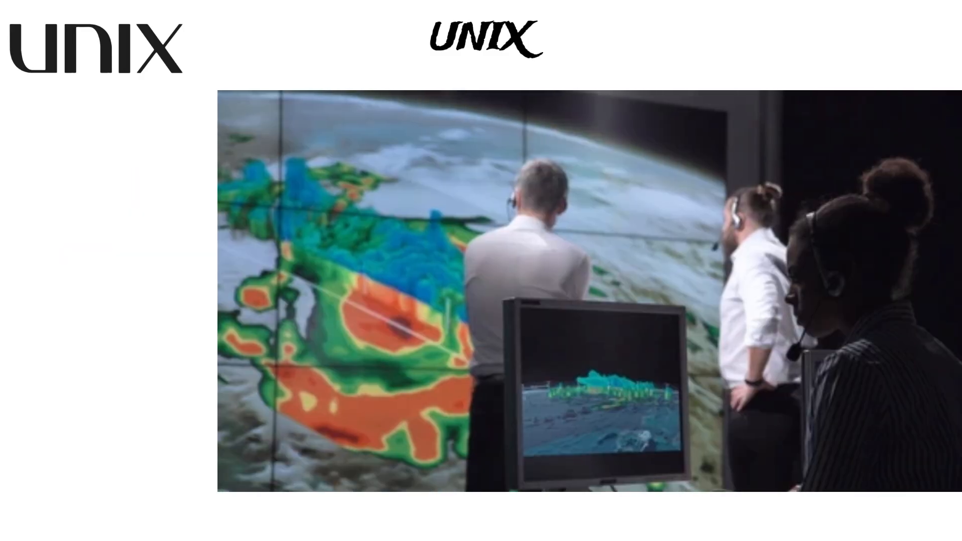
key("Right")
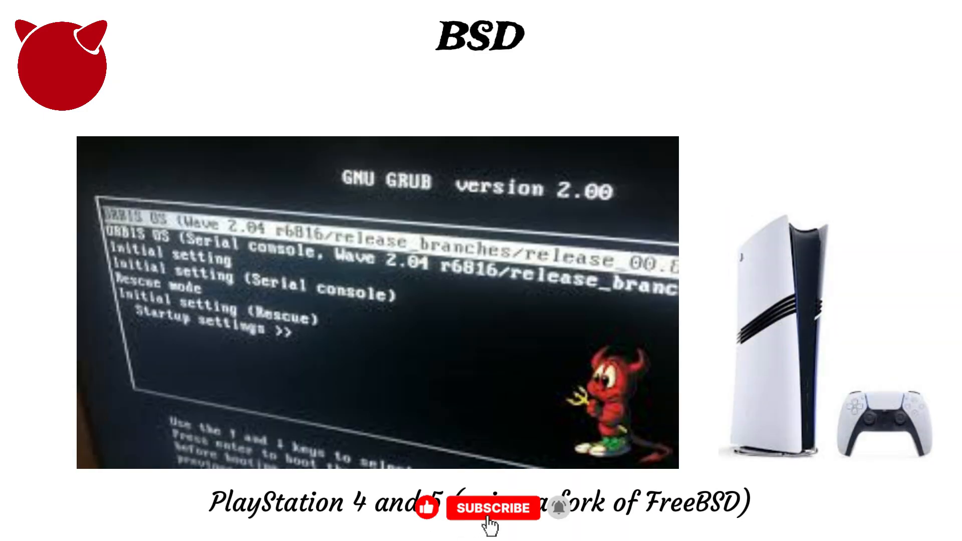
left_click(491, 507)
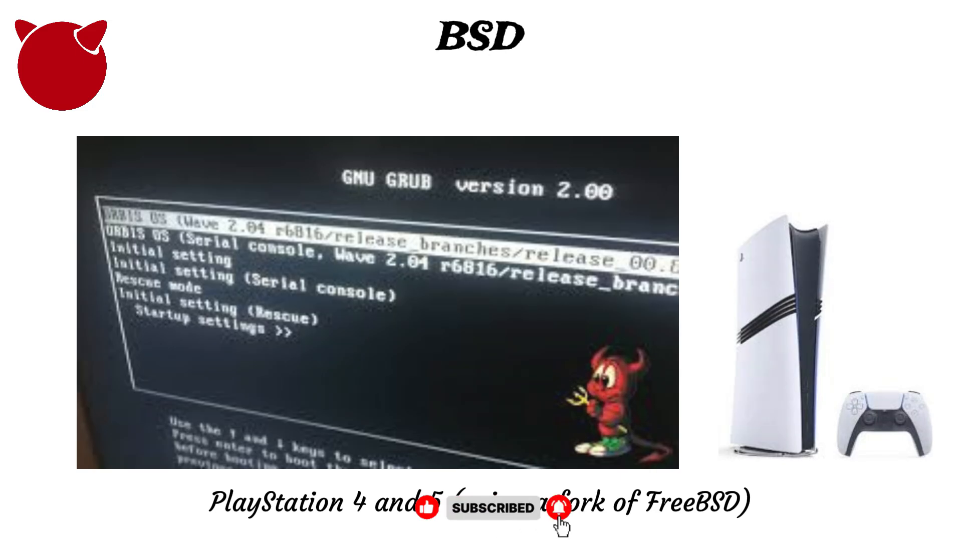